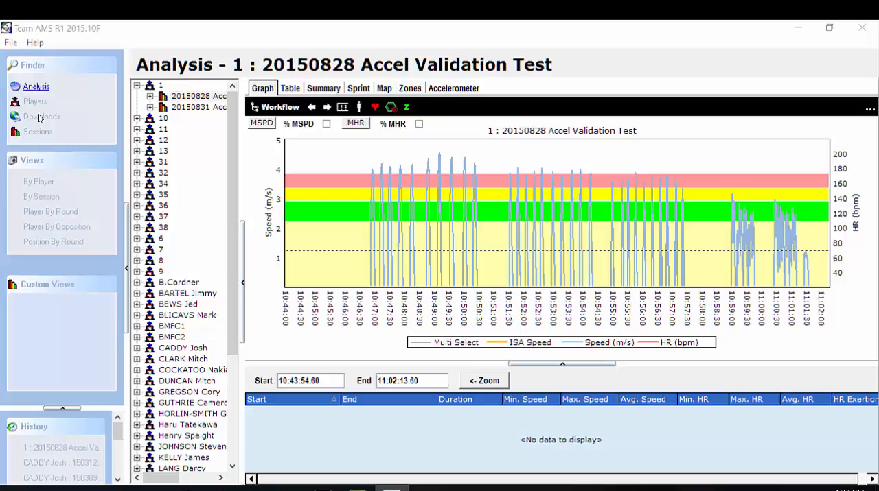
- Show the Downloads area with the Maris, Rod and Will folders expanded to their pending sessions
click(41, 116)
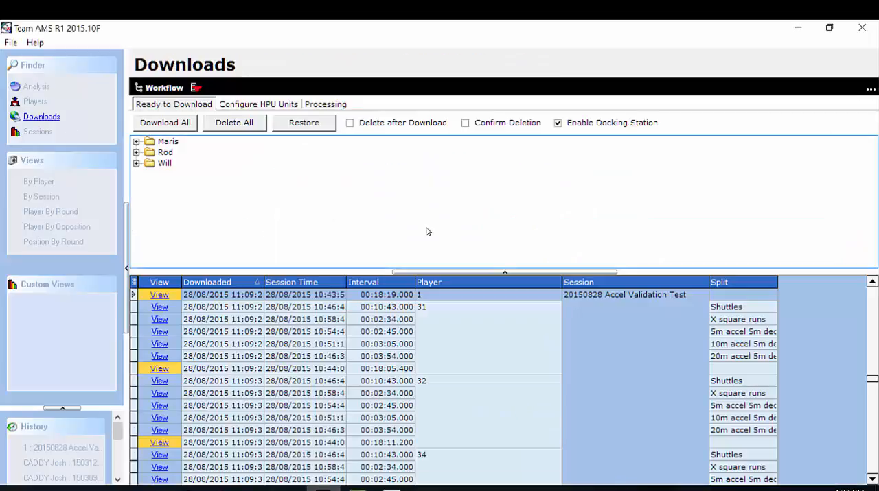
mouse_move(353, 202)
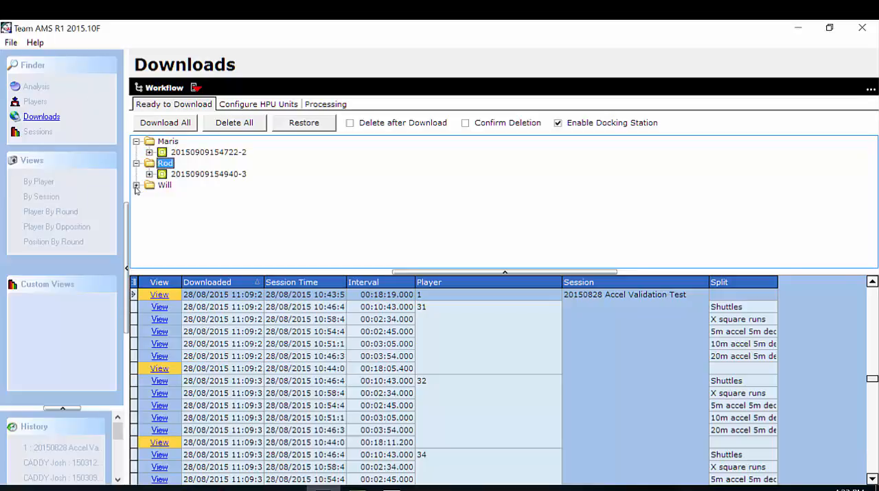
click(136, 185)
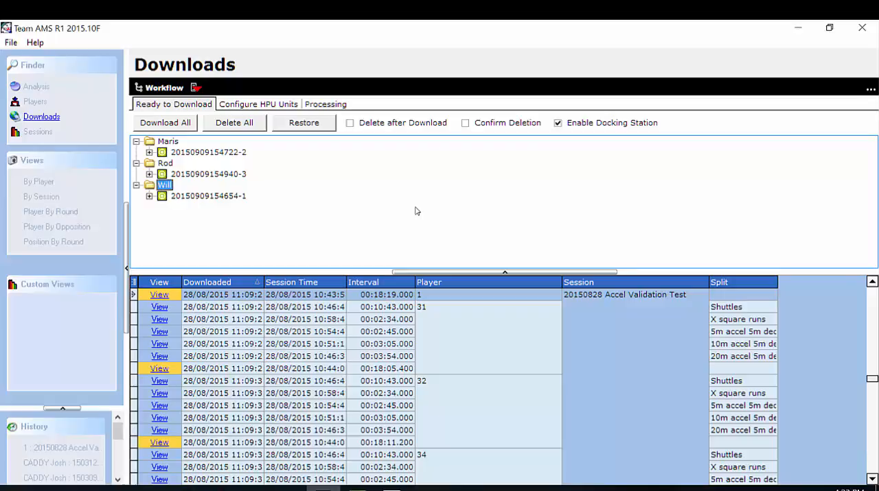
mouse_move(395, 199)
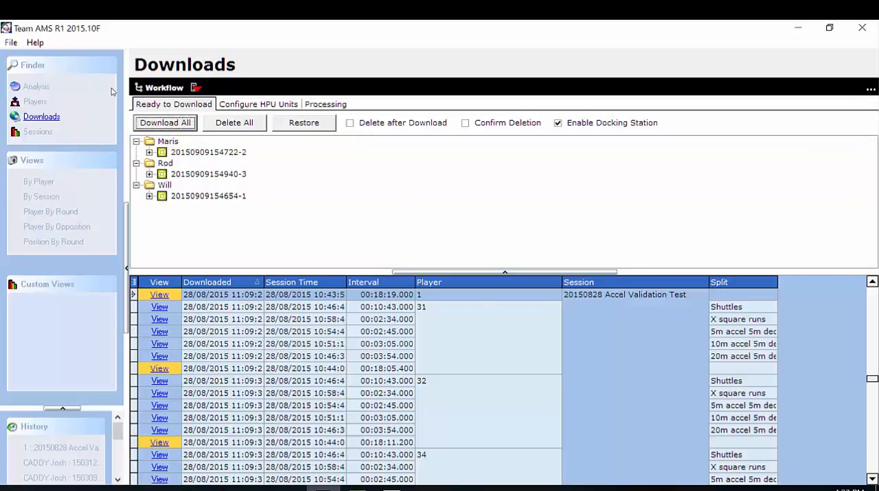
- Download all three pending sessions and dismiss the progress window at 100%
click(165, 123)
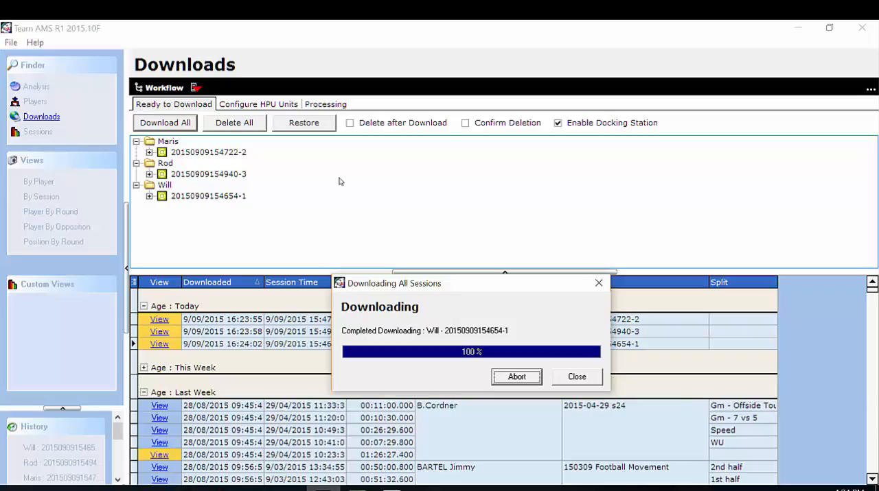
mouse_move(258, 304)
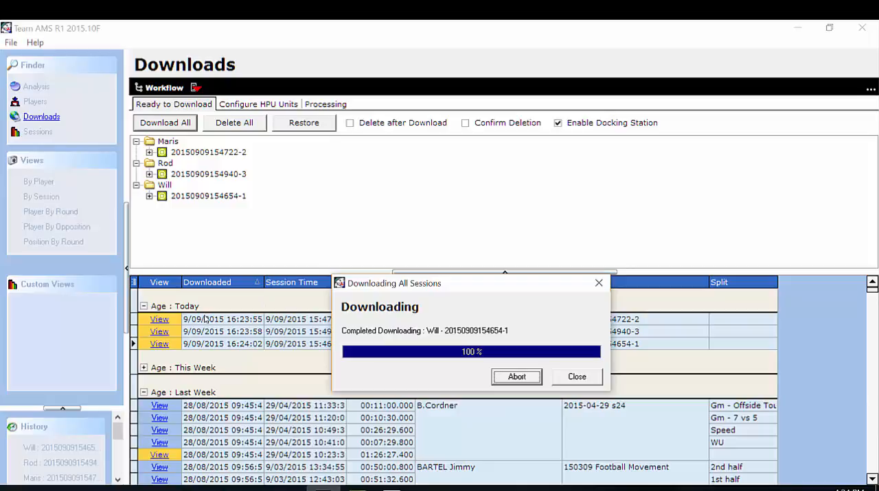
mouse_move(605, 404)
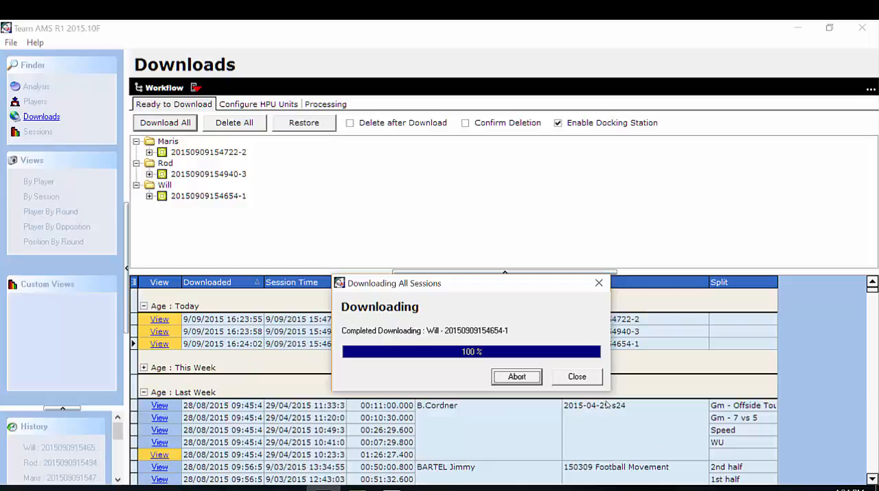
click(576, 377)
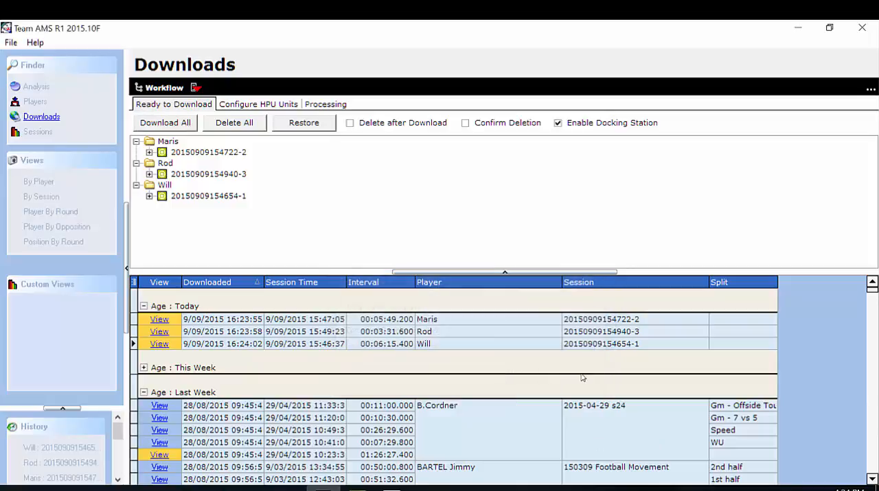